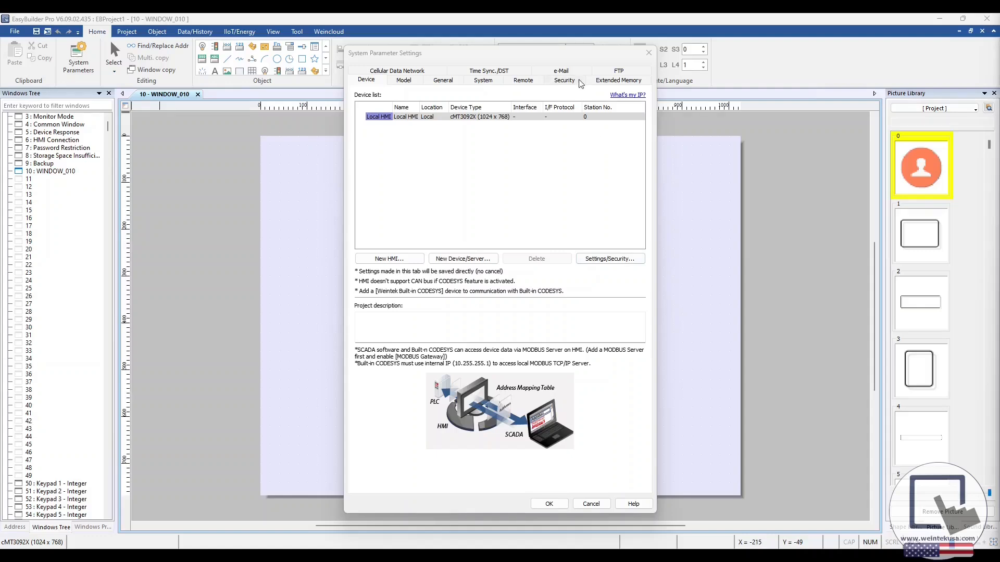
Step: Open the Security tab's plugin options to reach the Smart card settings
click(563, 80)
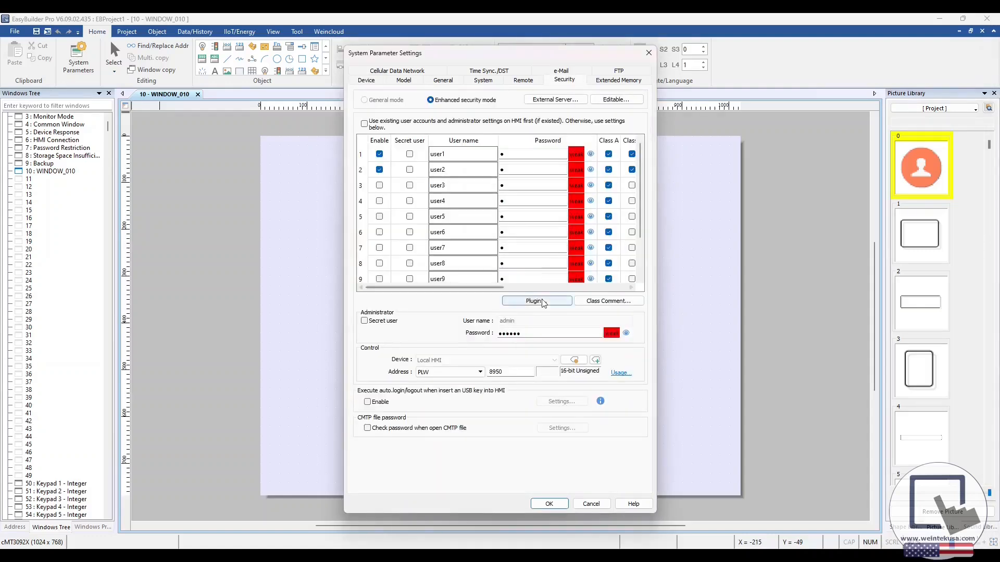
click(536, 300)
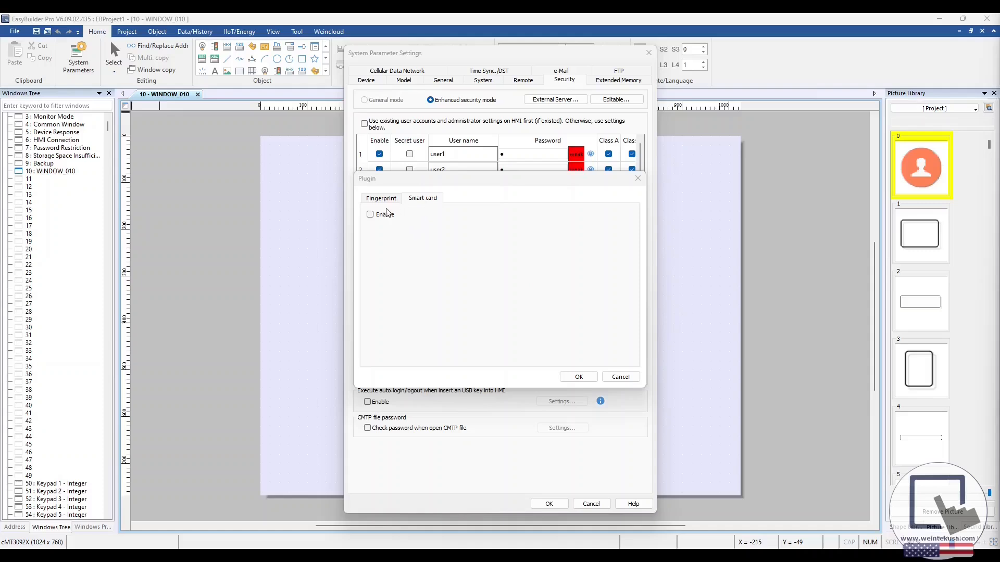
Step: Tick Enable and Enable auto login on the Smart card plugin tab
click(370, 214)
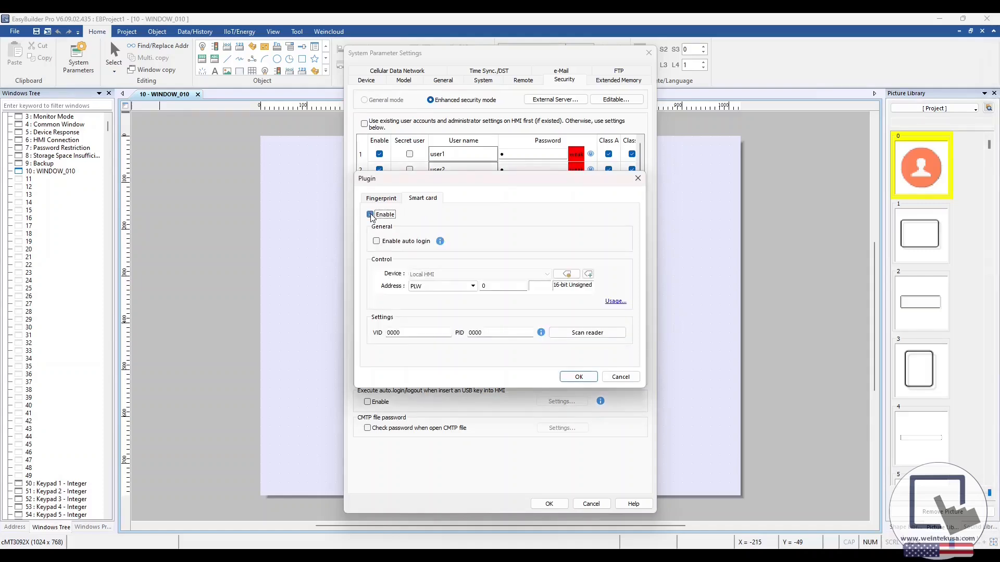
click(370, 214)
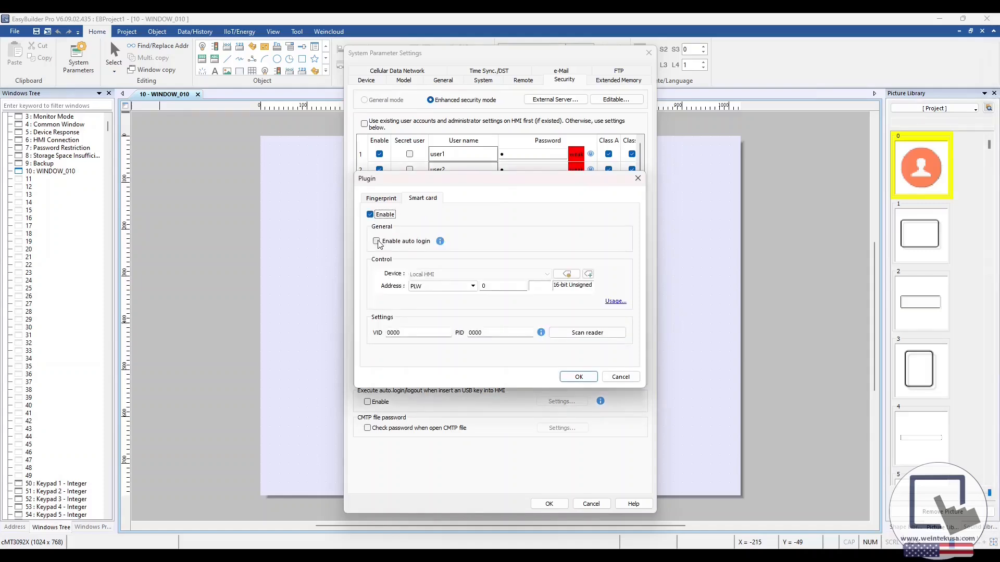
click(376, 241)
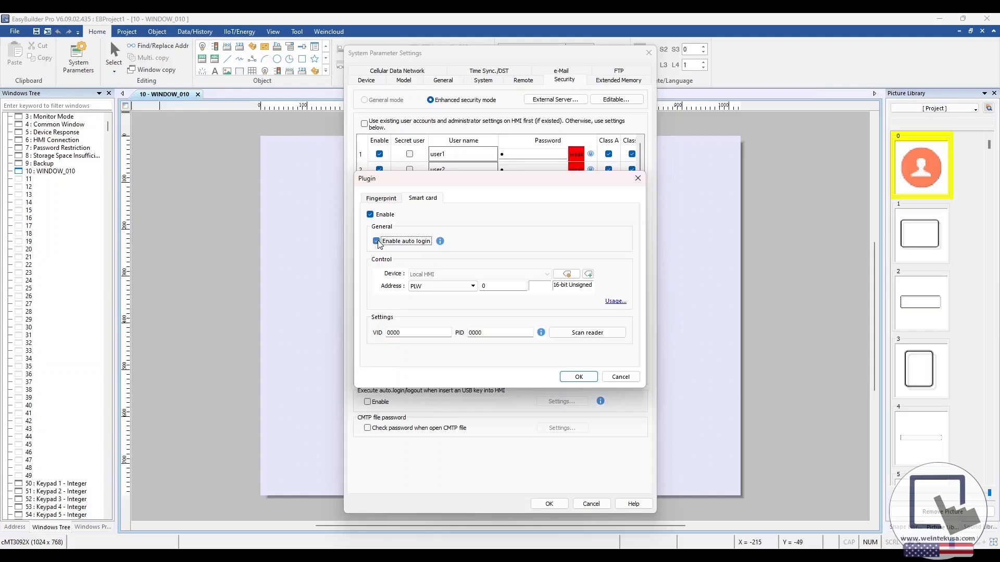
click(375, 241)
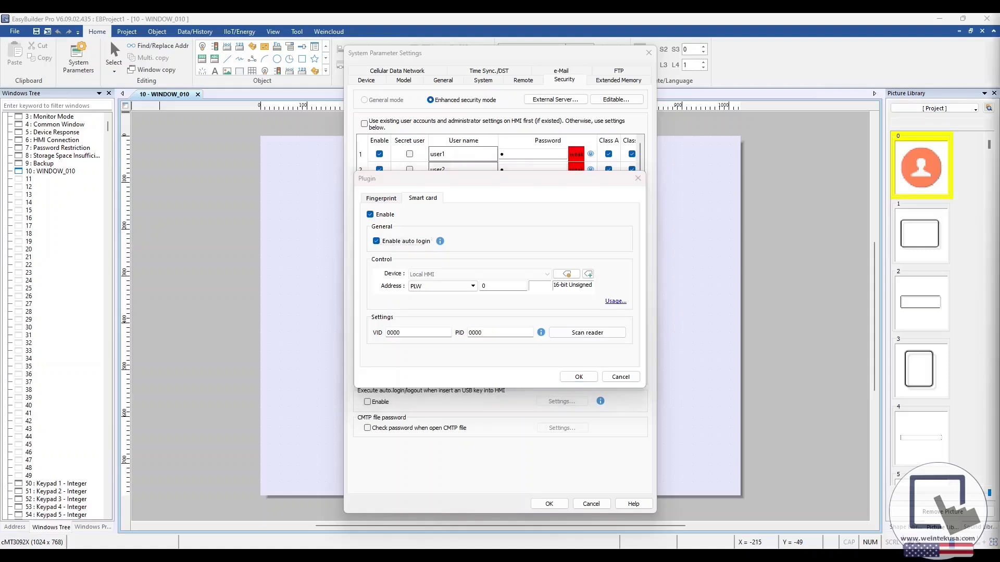
mouse_move(838, 332)
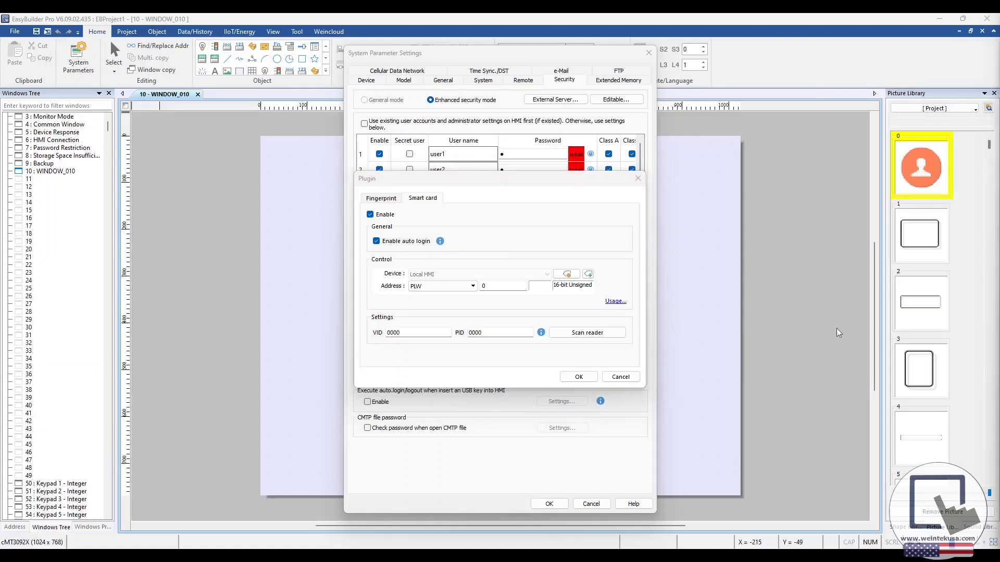
click(503, 286)
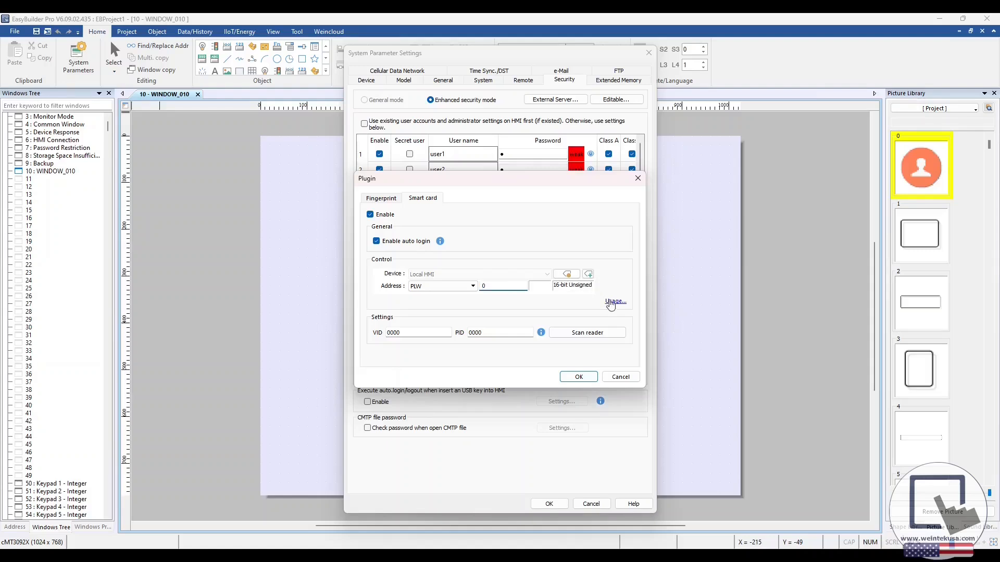
click(614, 301)
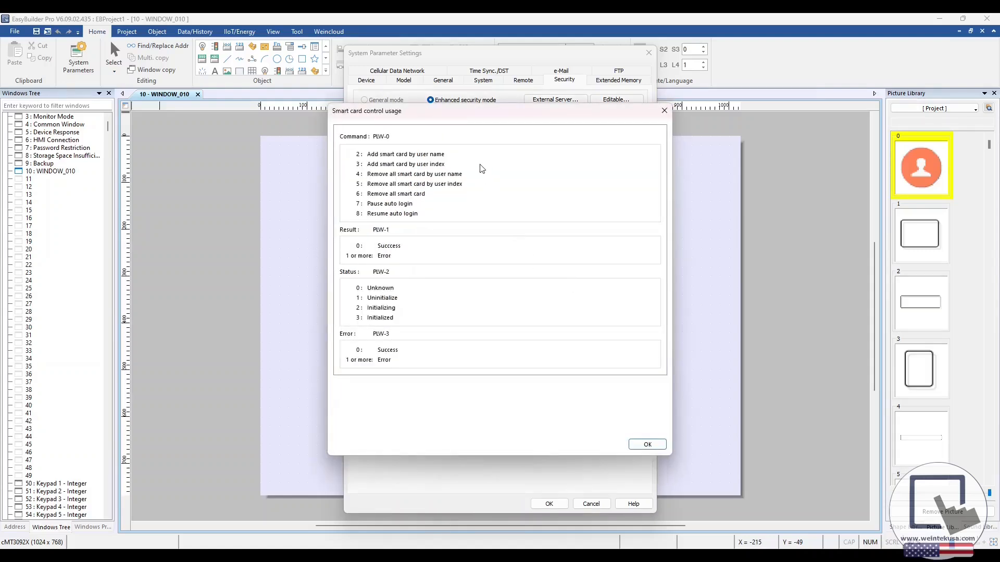
mouse_move(481, 276)
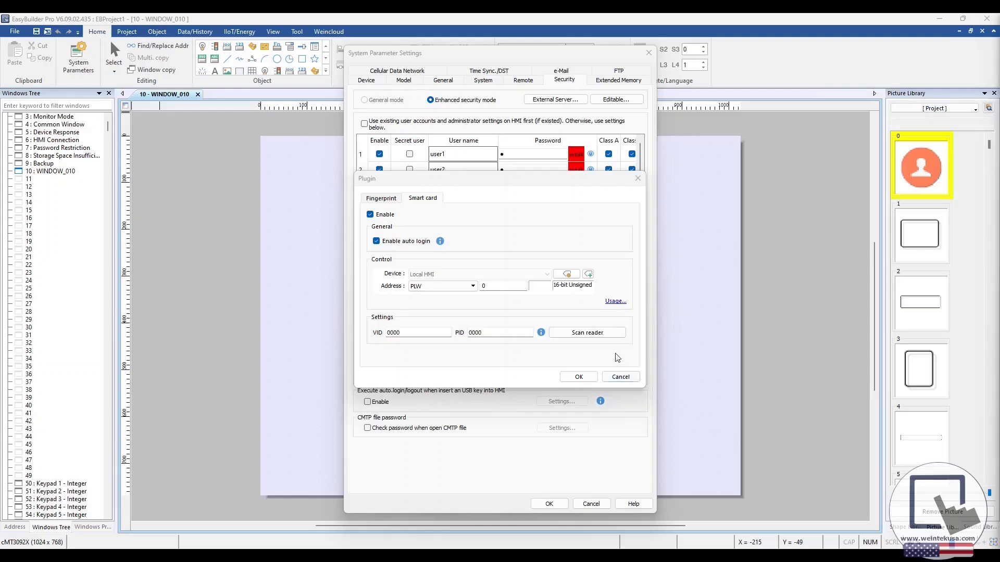
mouse_move(589, 358)
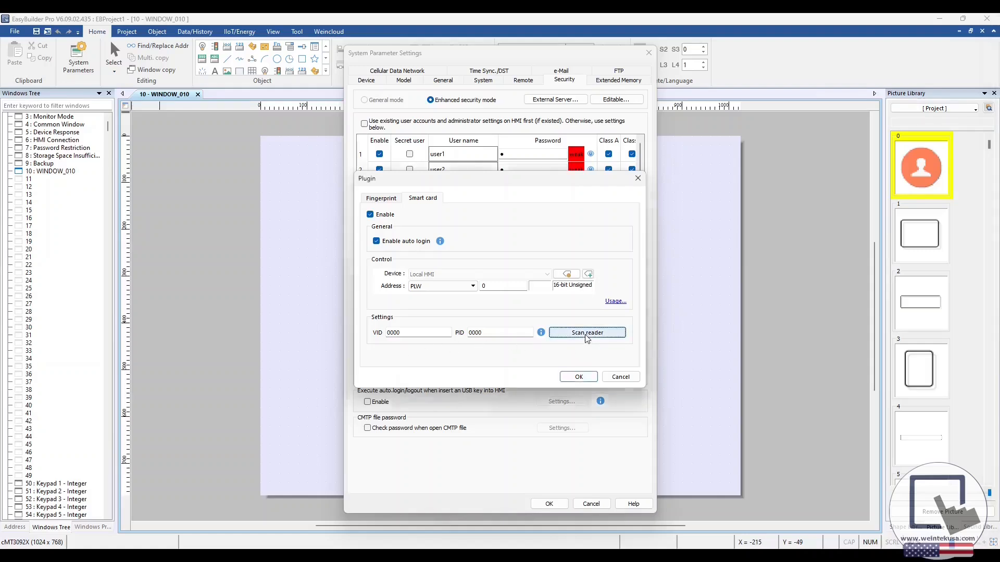
Step: Scan for the card reader, save VID 09D8 and PID 0410, and confirm the plugin
click(586, 333)
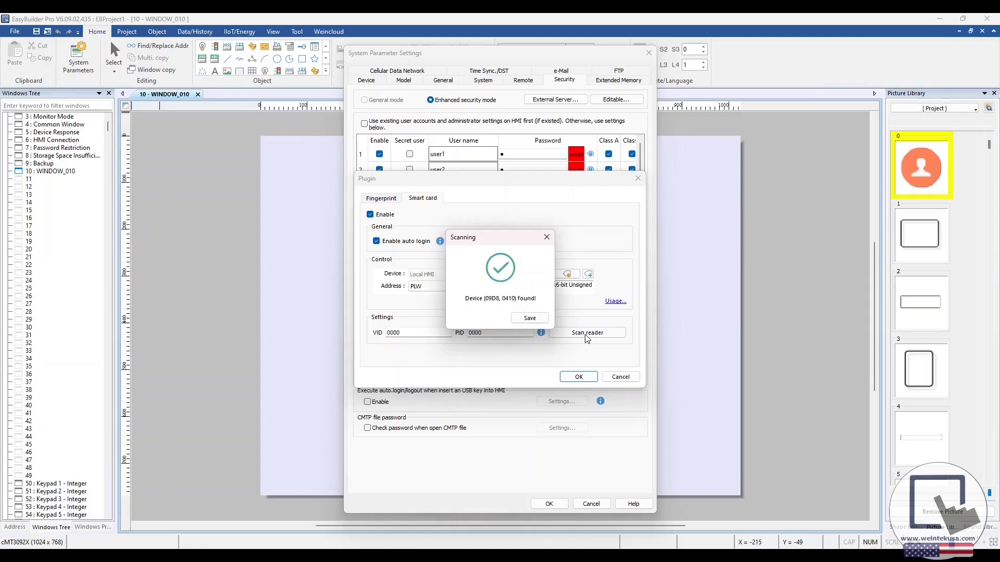
click(529, 318)
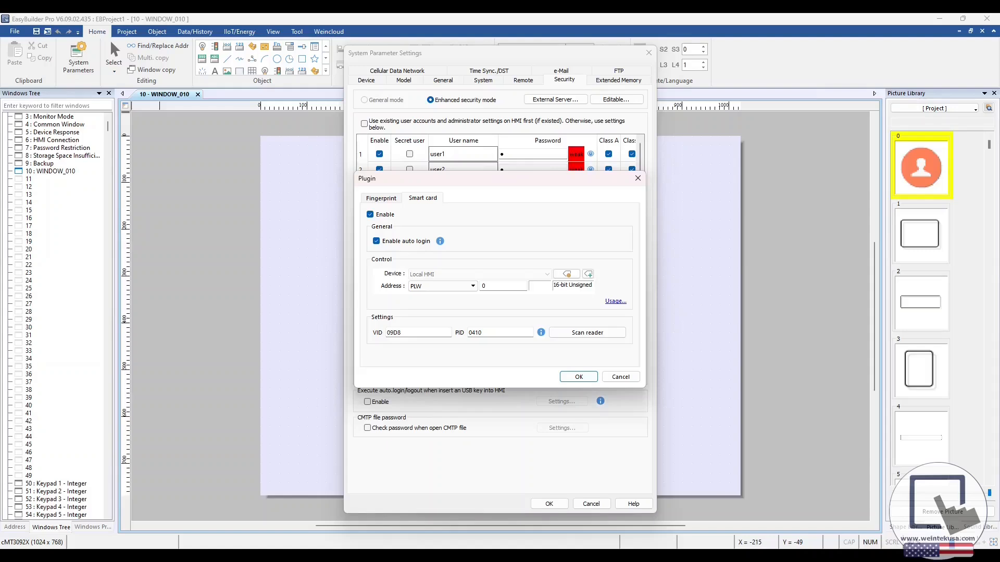
click(577, 376)
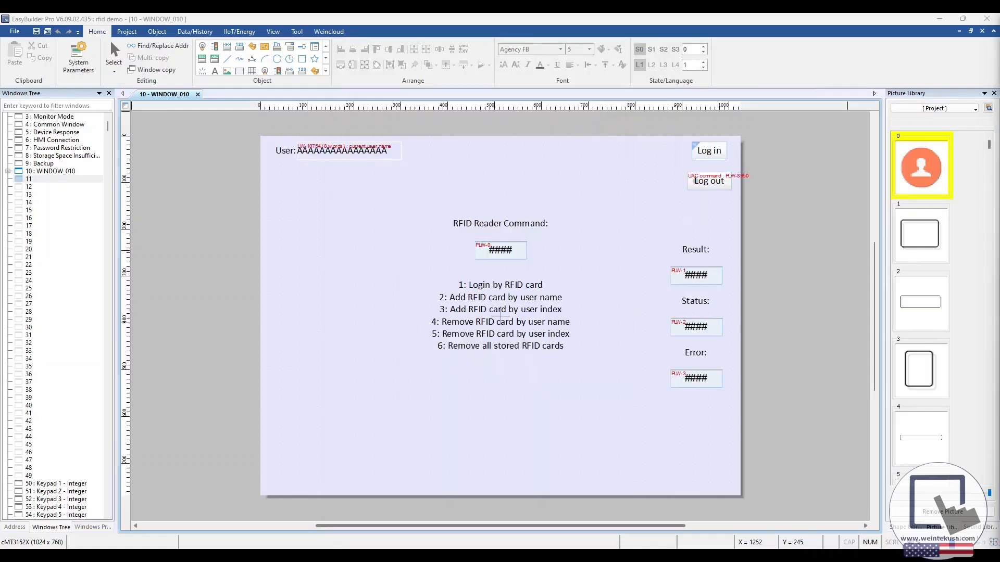
mouse_move(453, 210)
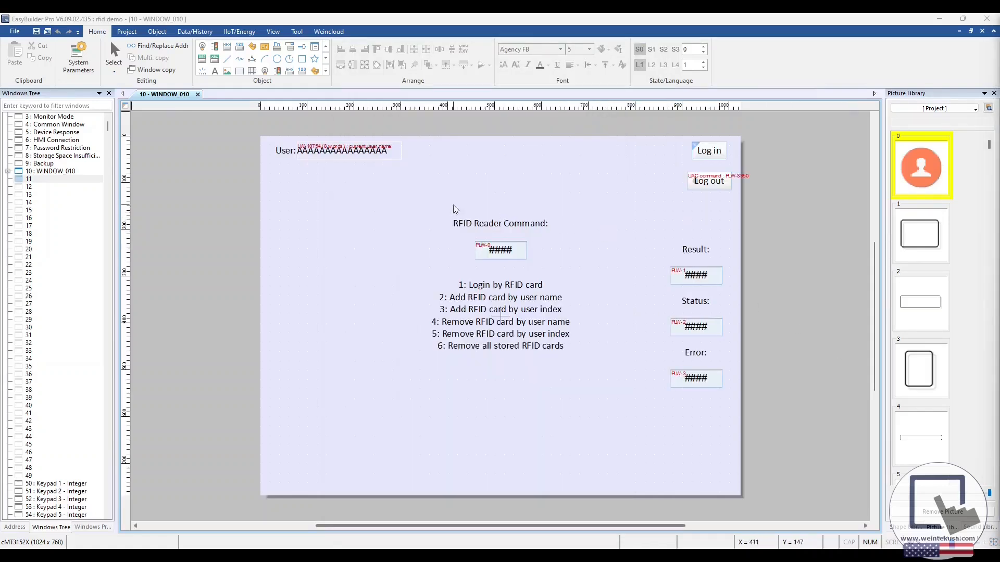
mouse_move(337, 184)
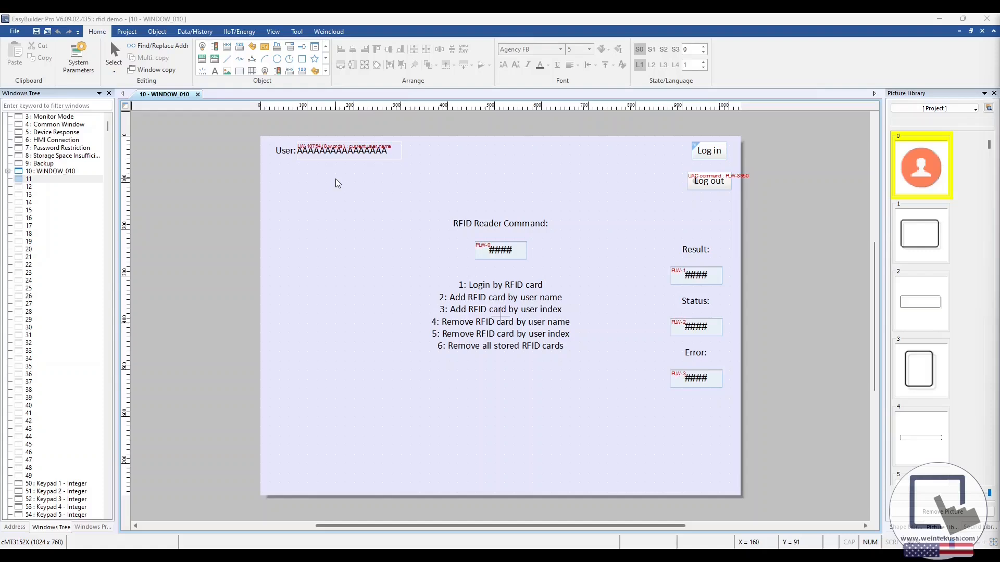
mouse_move(287, 176)
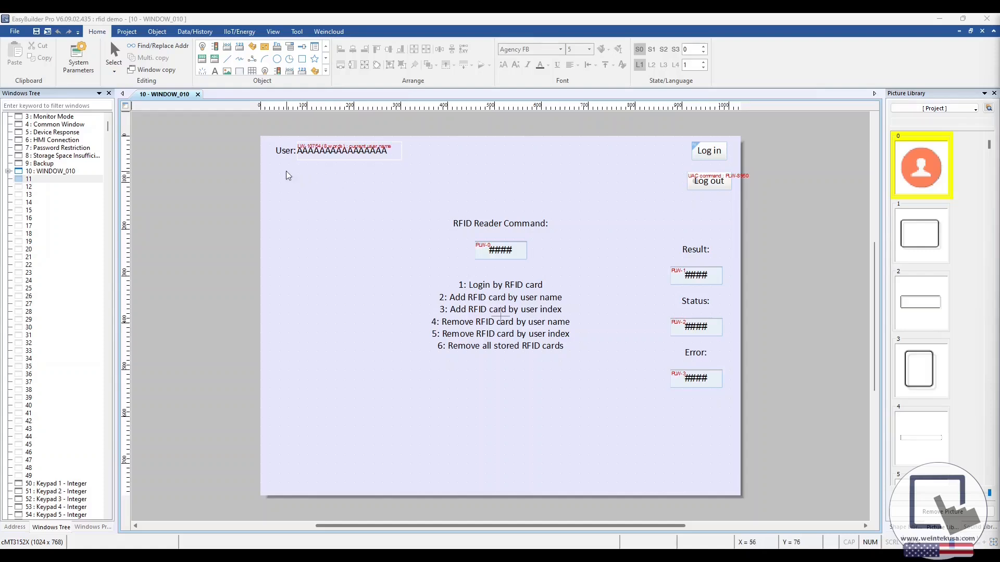
mouse_move(406, 167)
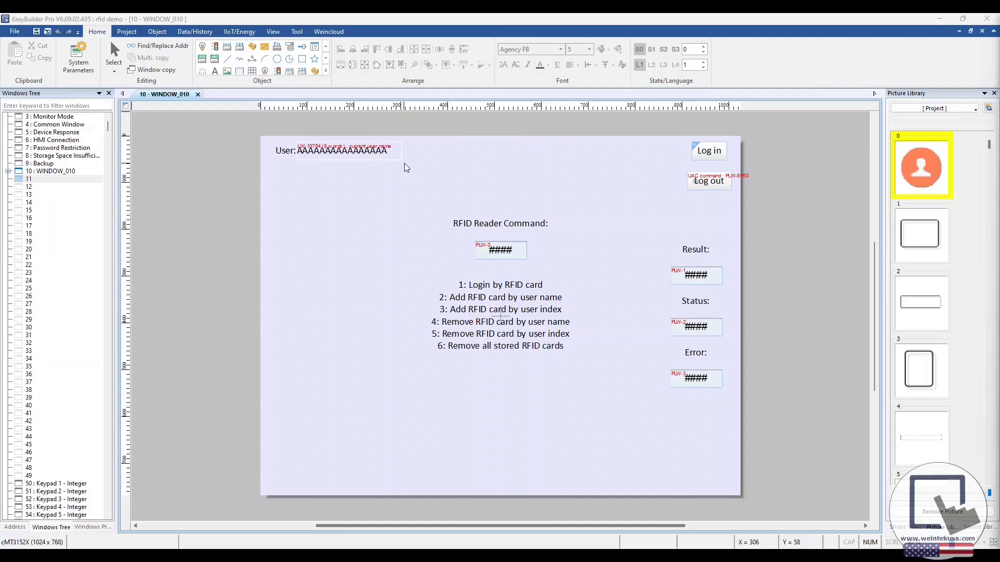
mouse_move(447, 235)
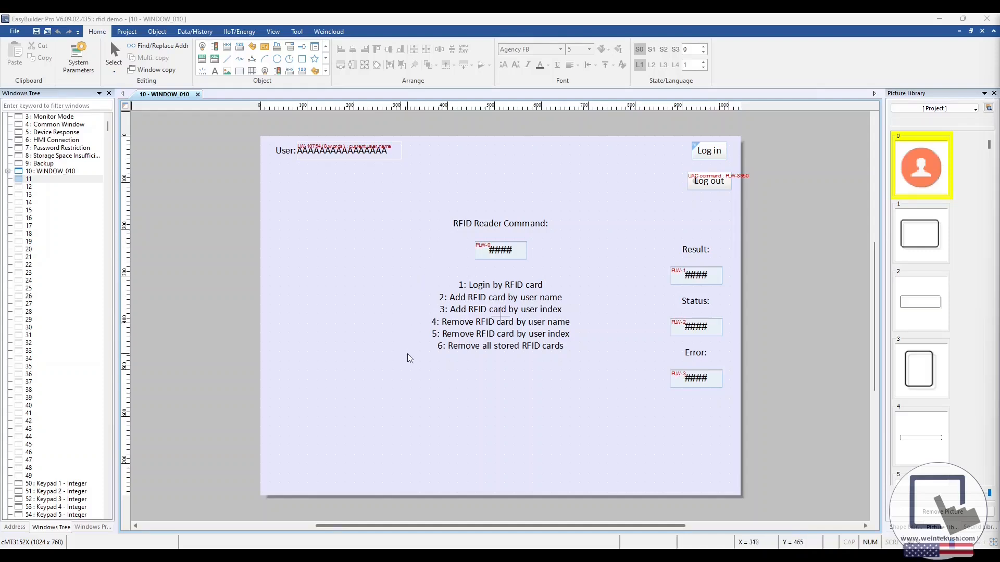
mouse_move(572, 364)
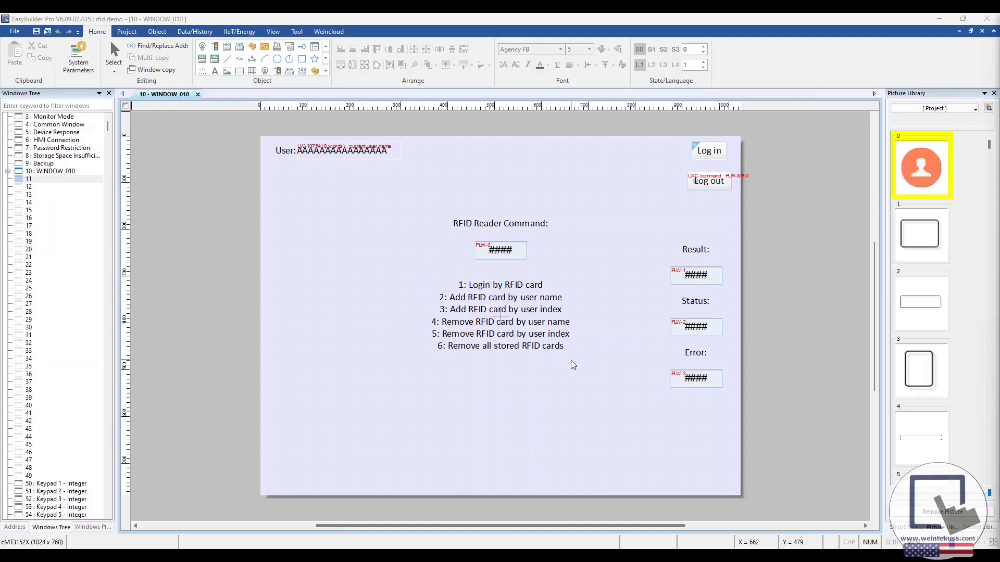
mouse_move(682, 151)
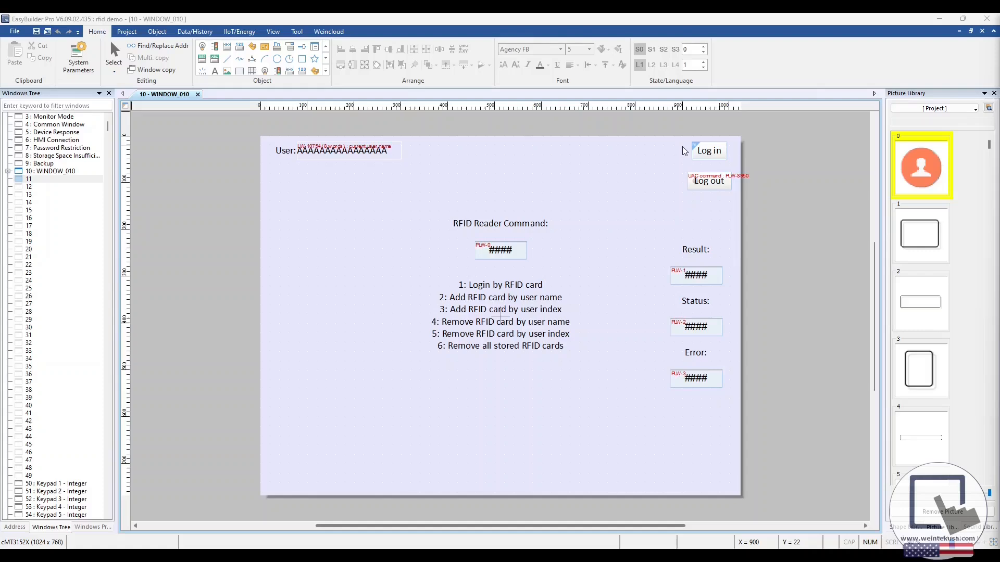
mouse_move(681, 175)
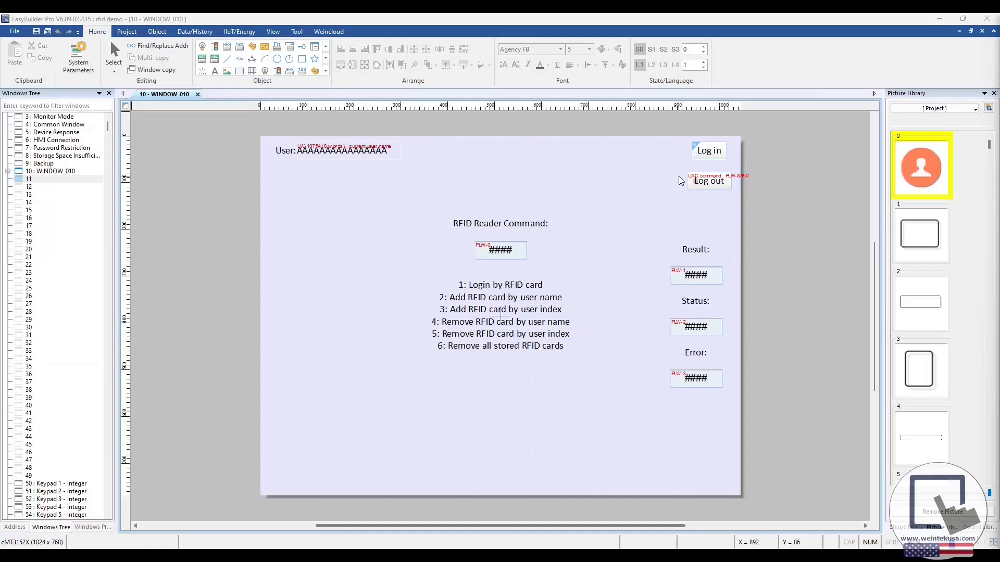
mouse_move(679, 216)
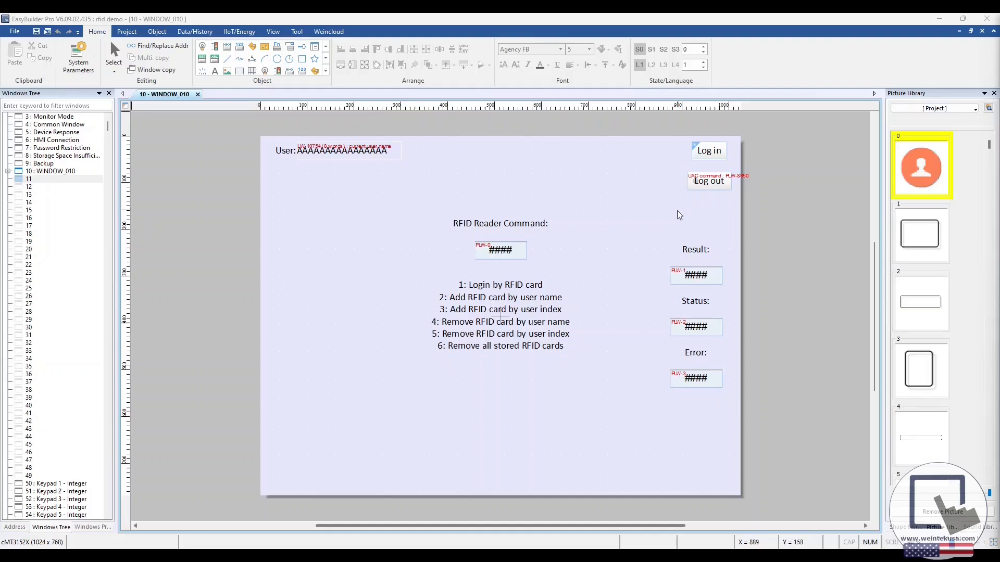
mouse_move(671, 396)
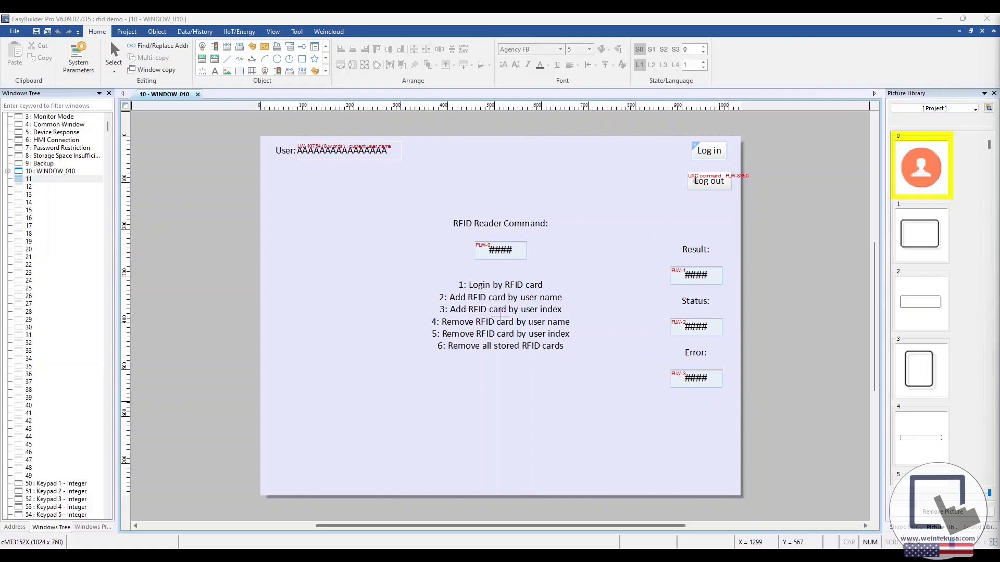
Step: Review WINDOW_010 of the RFID demo and switch to the Project ribbon
click(126, 31)
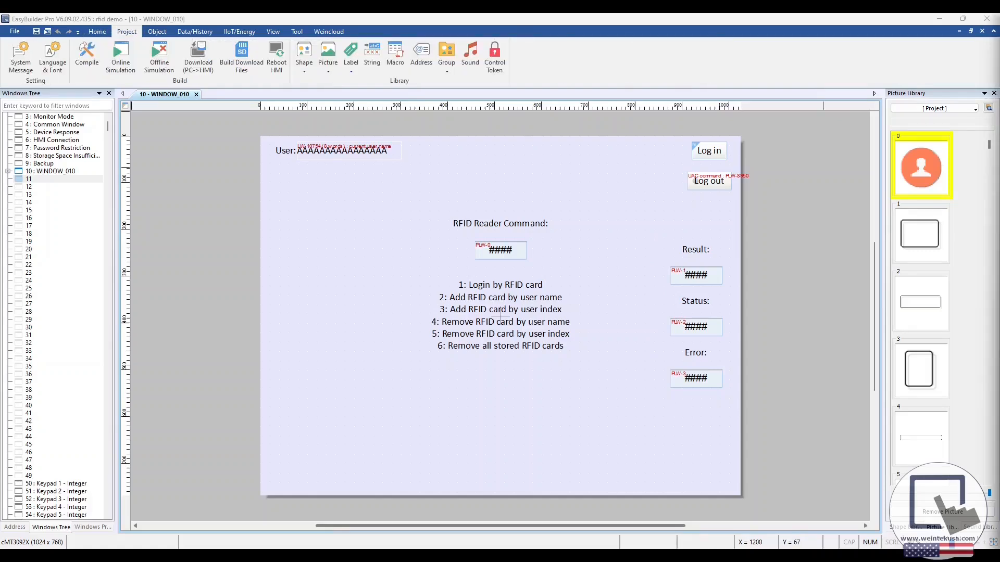
mouse_move(266, 147)
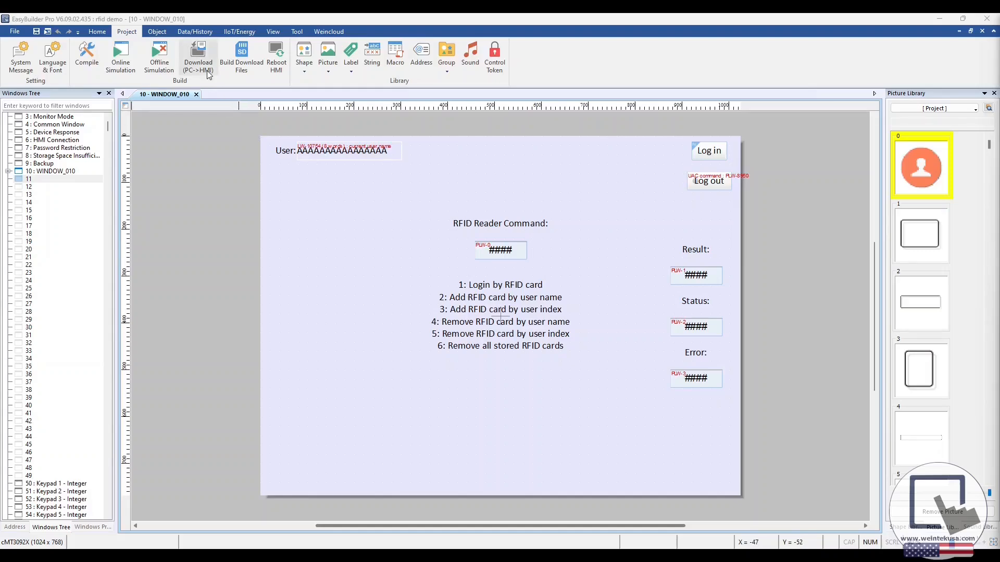
Step: Download the RFID demo project from PC to the cMT HMI
click(86, 56)
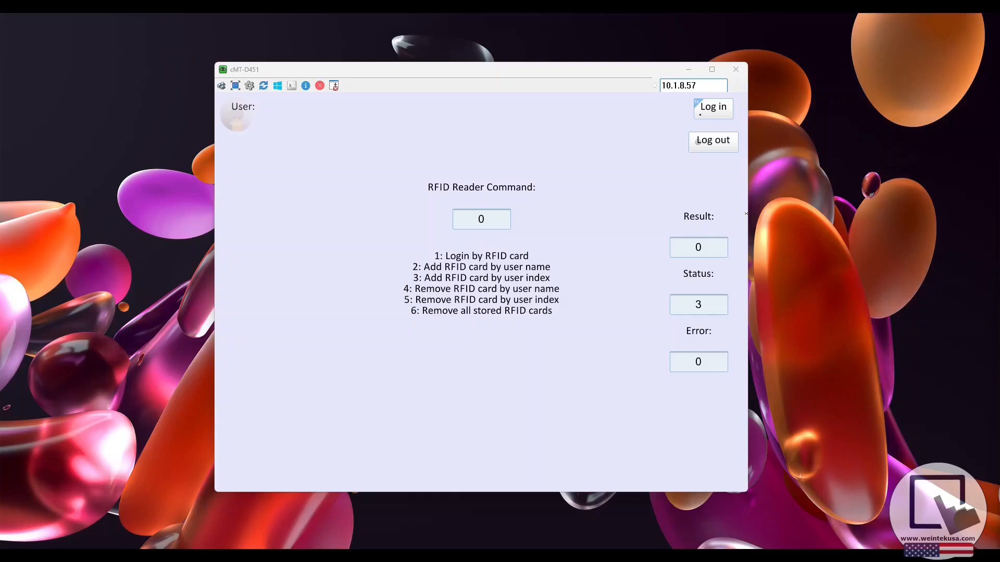
Step: Log in as user1, register a tapped RFID card, and confirm completion
click(712, 106)
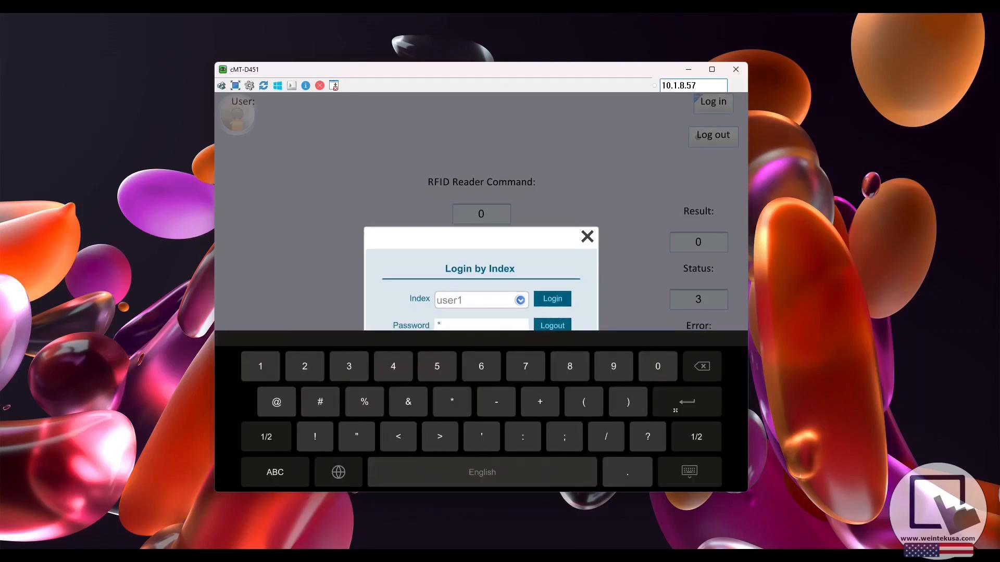
click(551, 298)
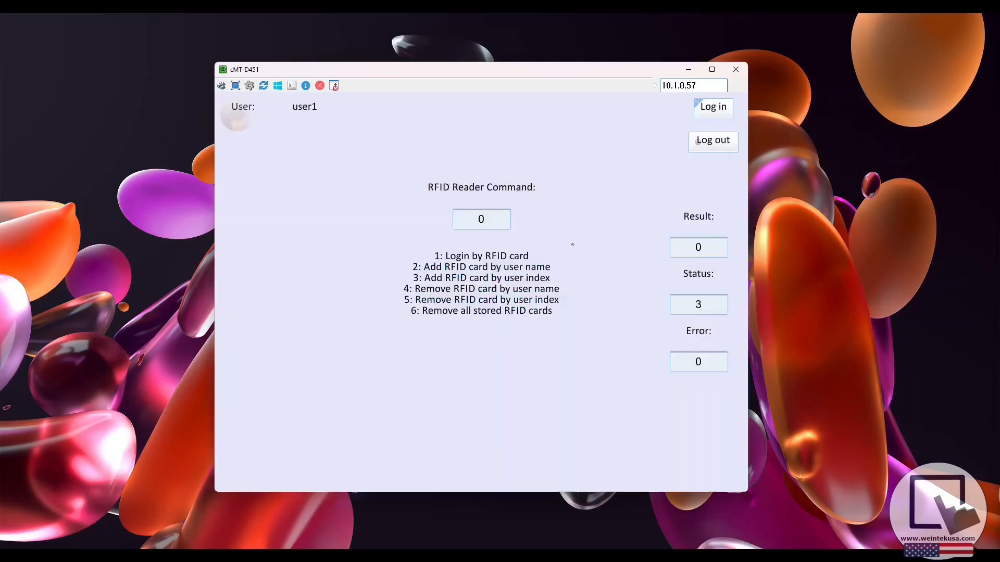
click(481, 219)
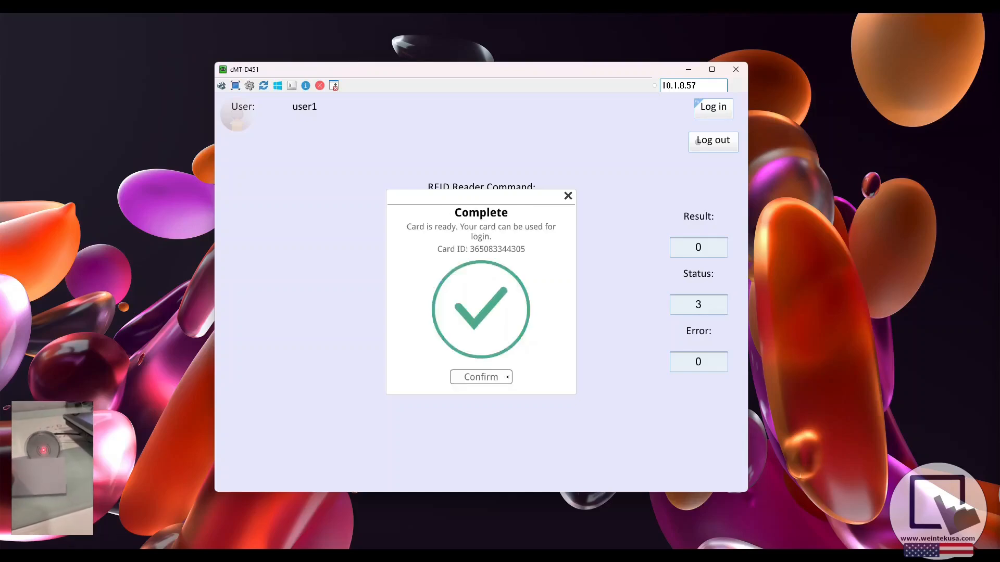
click(481, 377)
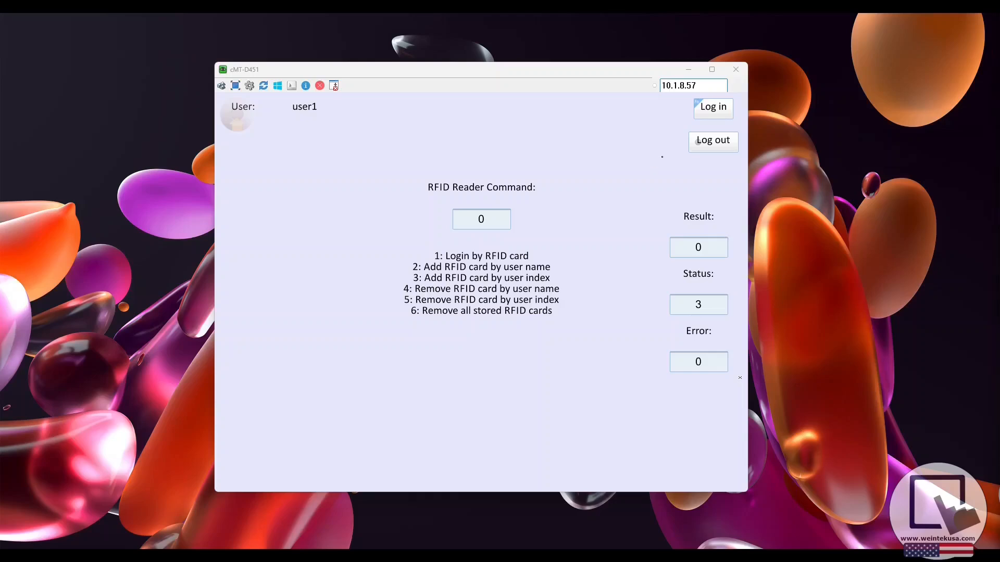
Step: Log in as user2, register a new card, confirm, then log out
click(712, 140)
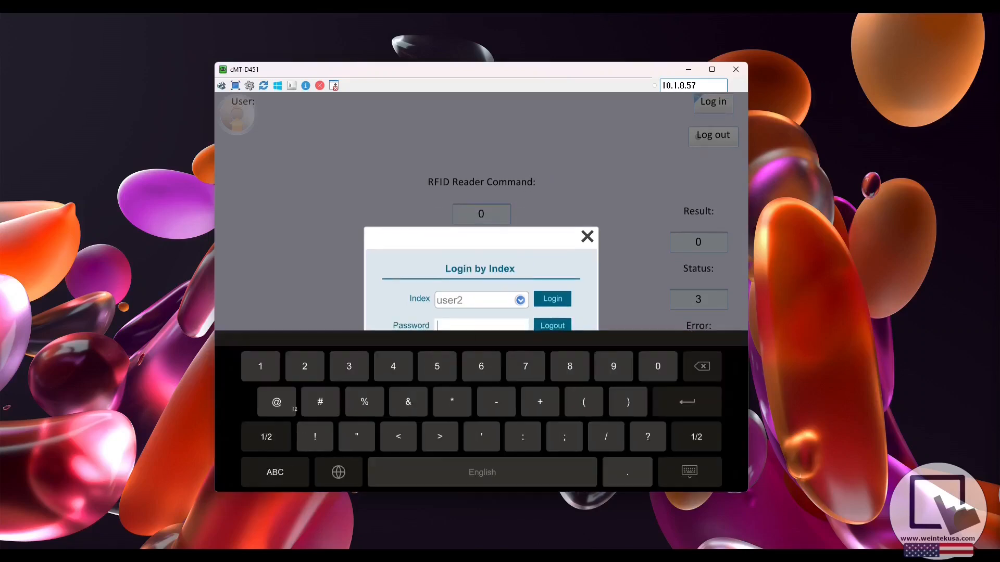
click(552, 299)
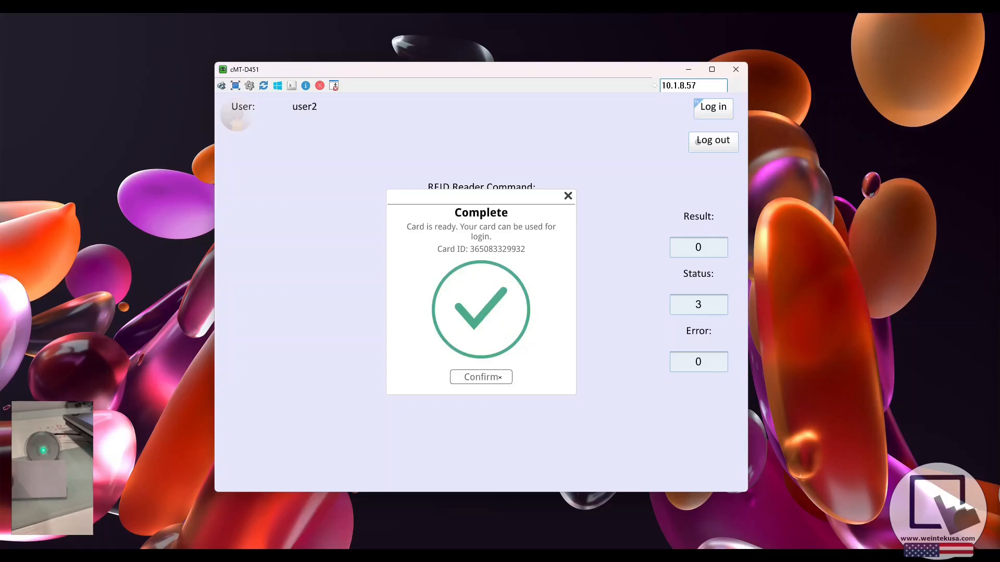
click(480, 377)
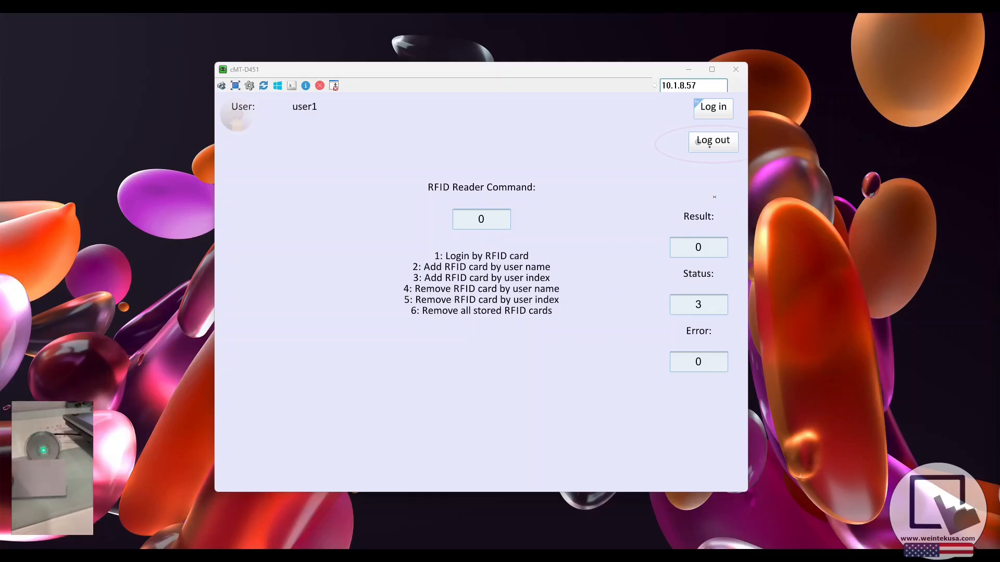
click(712, 140)
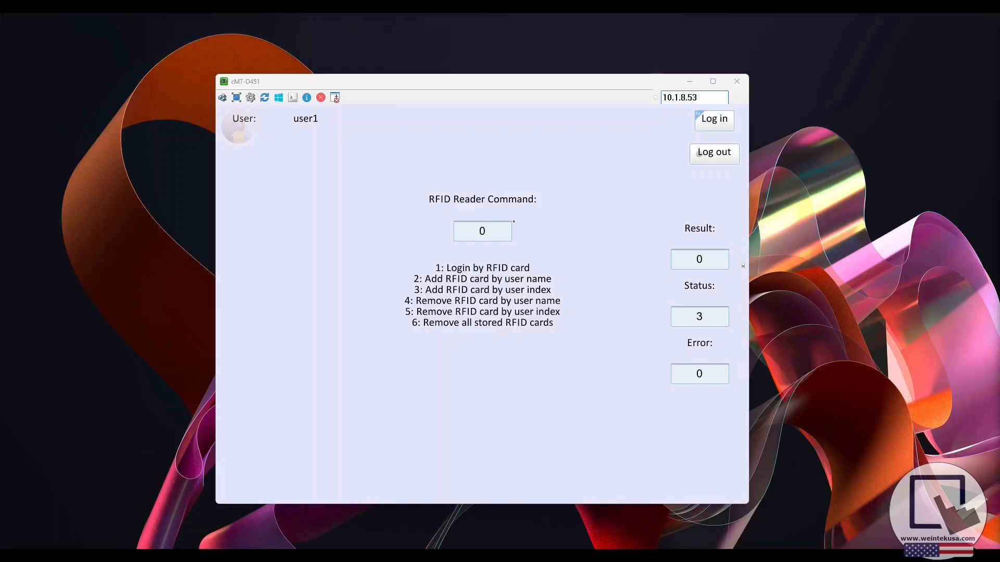
click(482, 230)
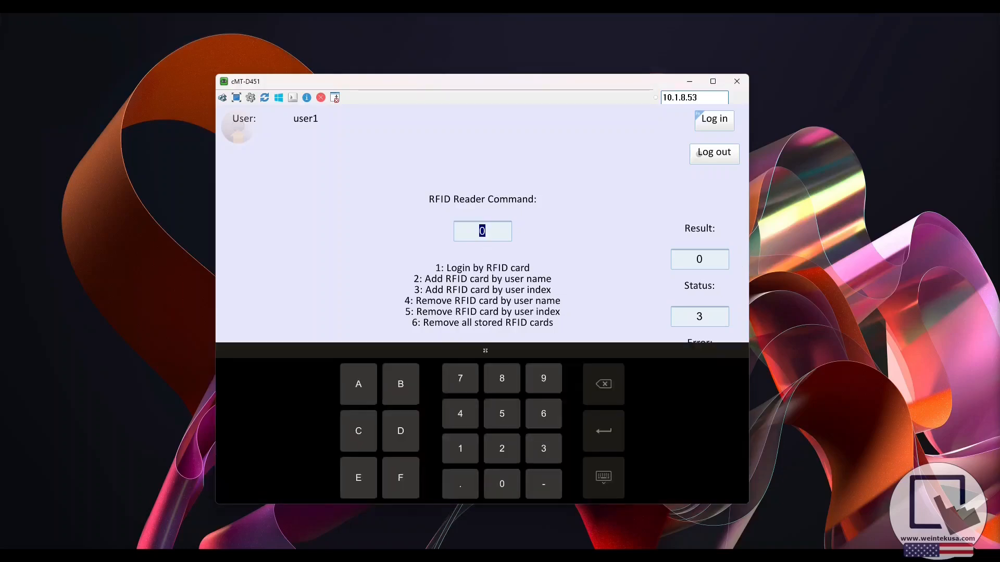
click(602, 477)
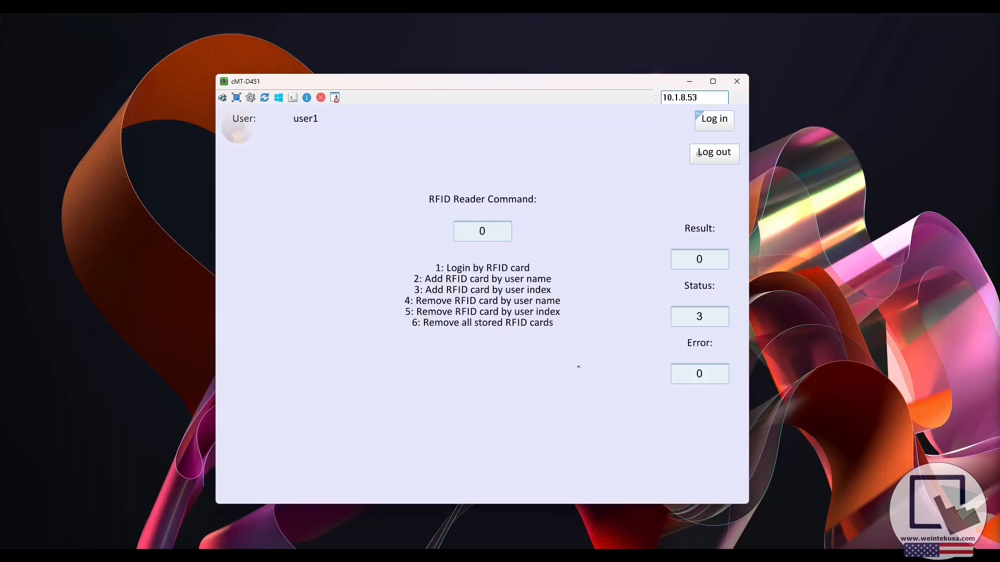